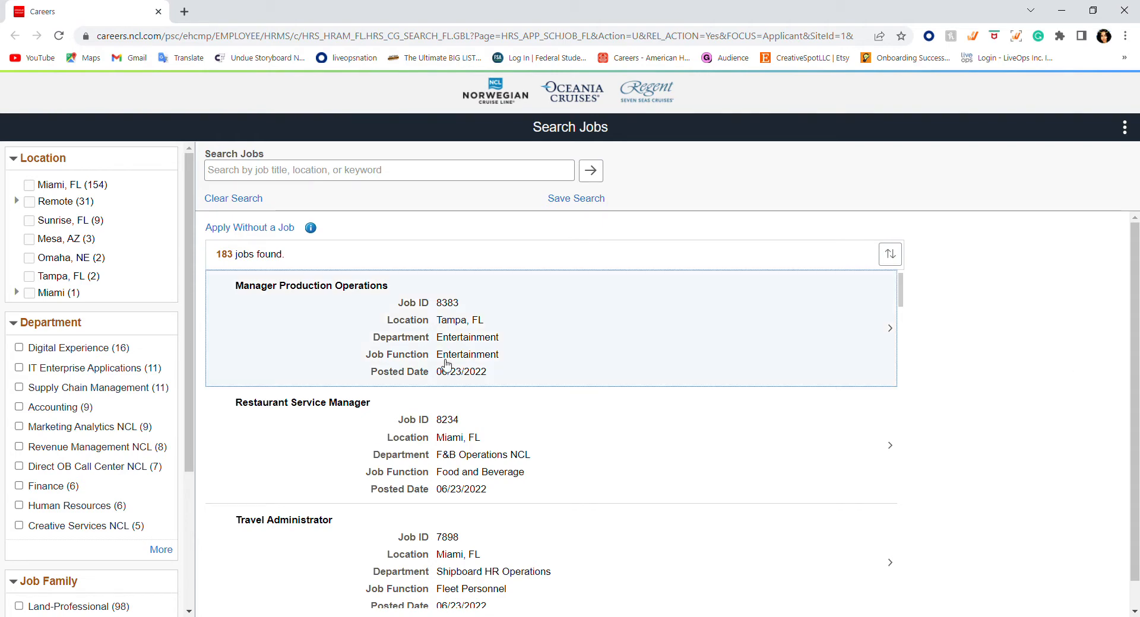
mouse_move(457, 308)
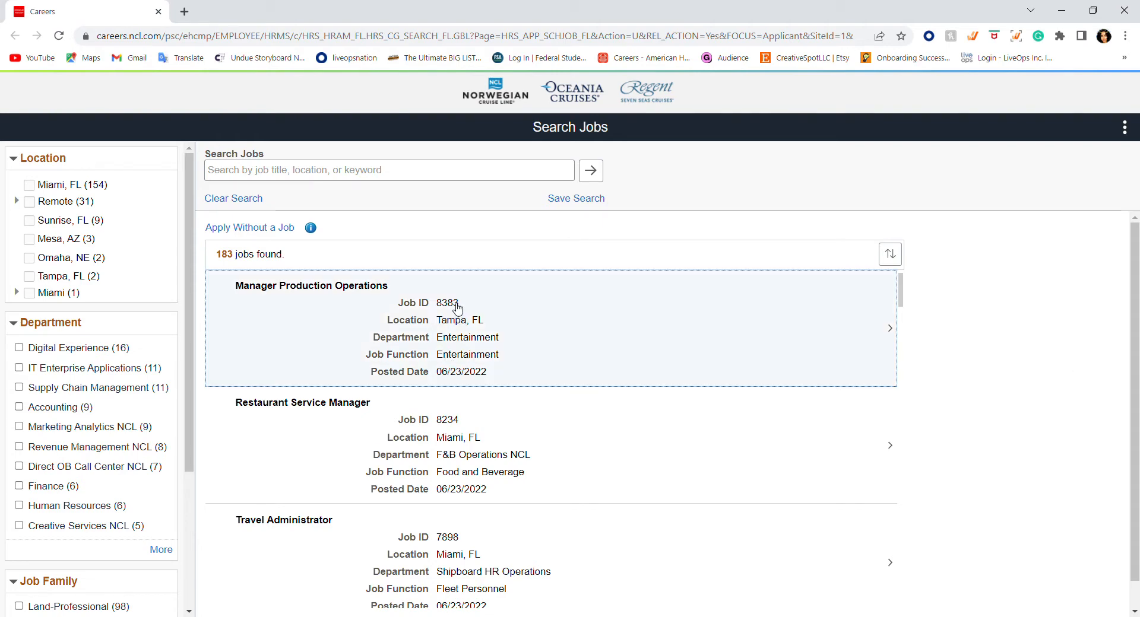
mouse_move(612, 249)
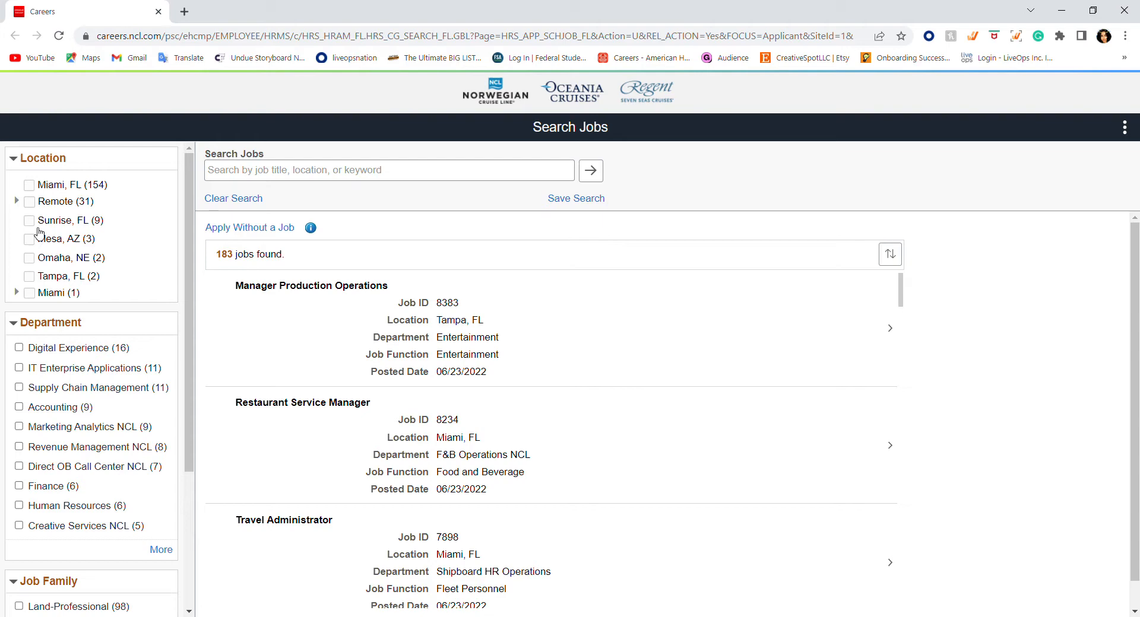
mouse_move(33, 209)
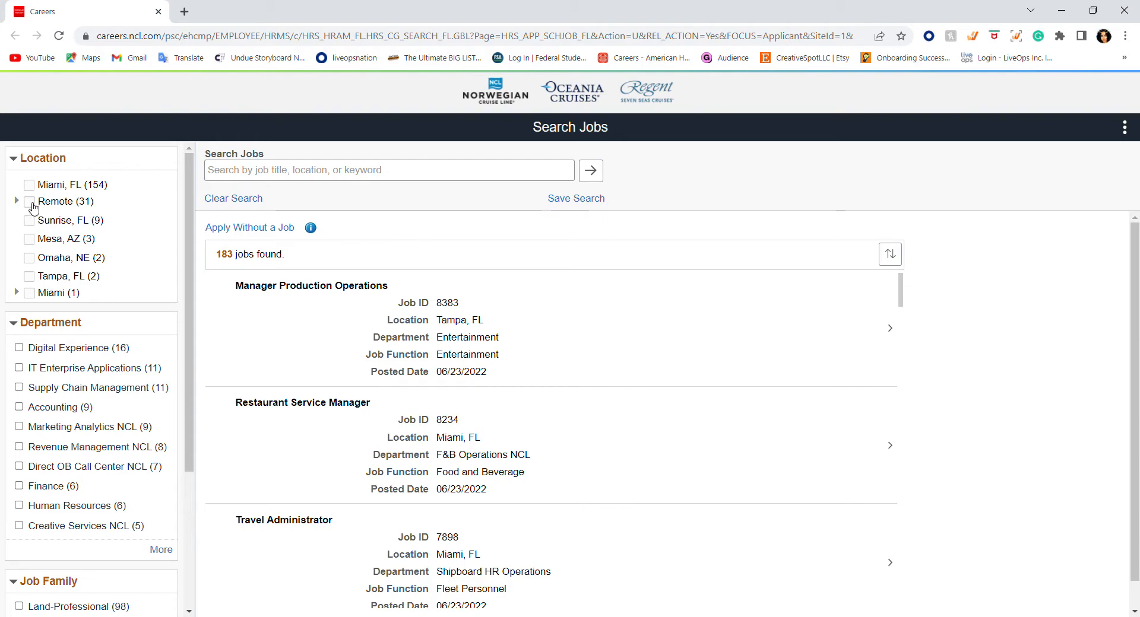
Step: Filter the listings to Remote jobs and enter 'WEB CHAT' as the search keywords
click(27, 201)
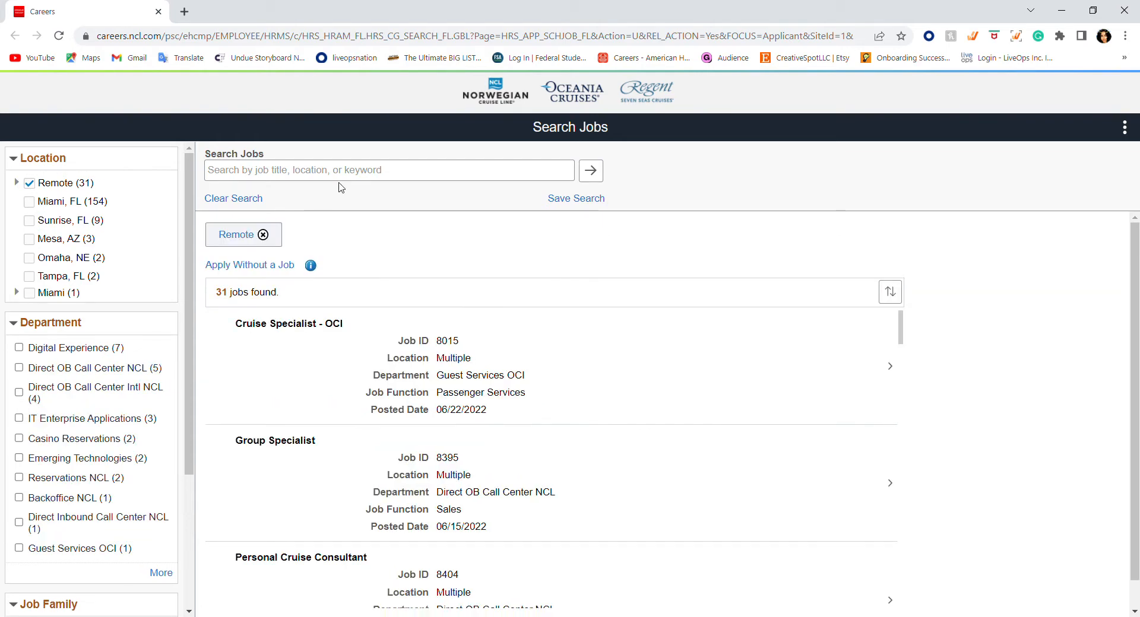
click(388, 169)
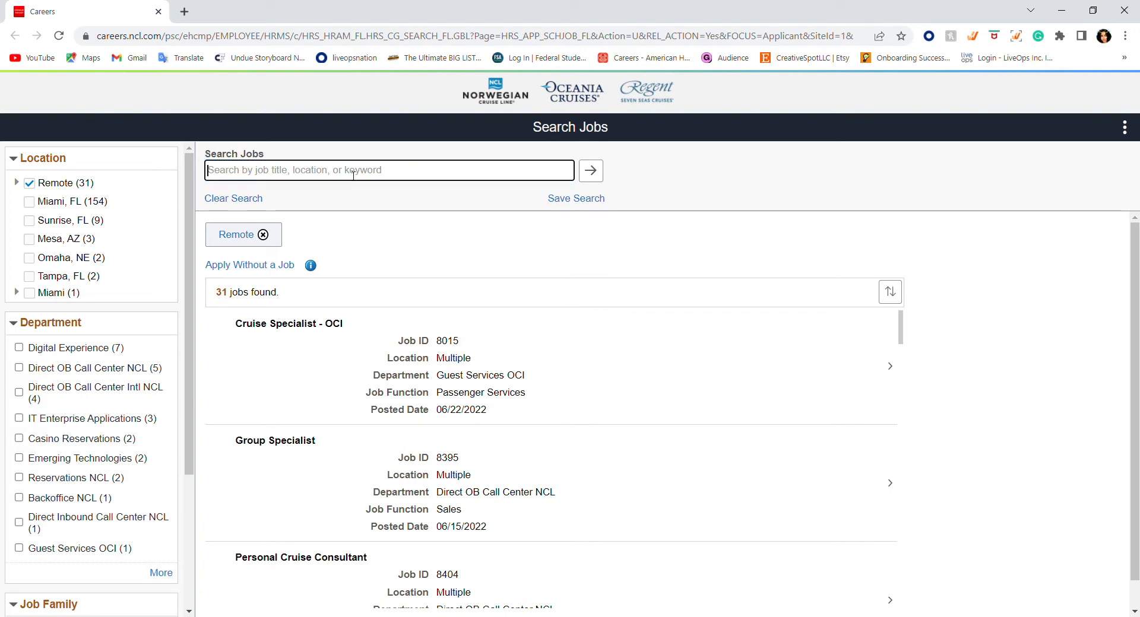
text(WEB CHAT)
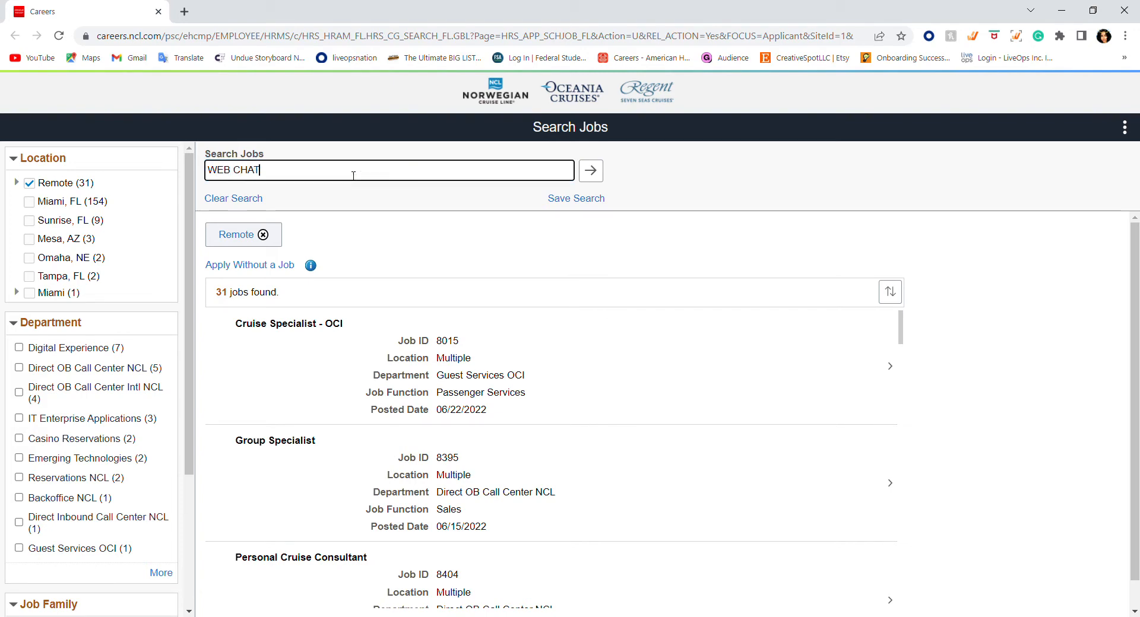
Step: Submit the 'WEB CHAT' keyword search and scroll through the six matching jobs
click(589, 170)
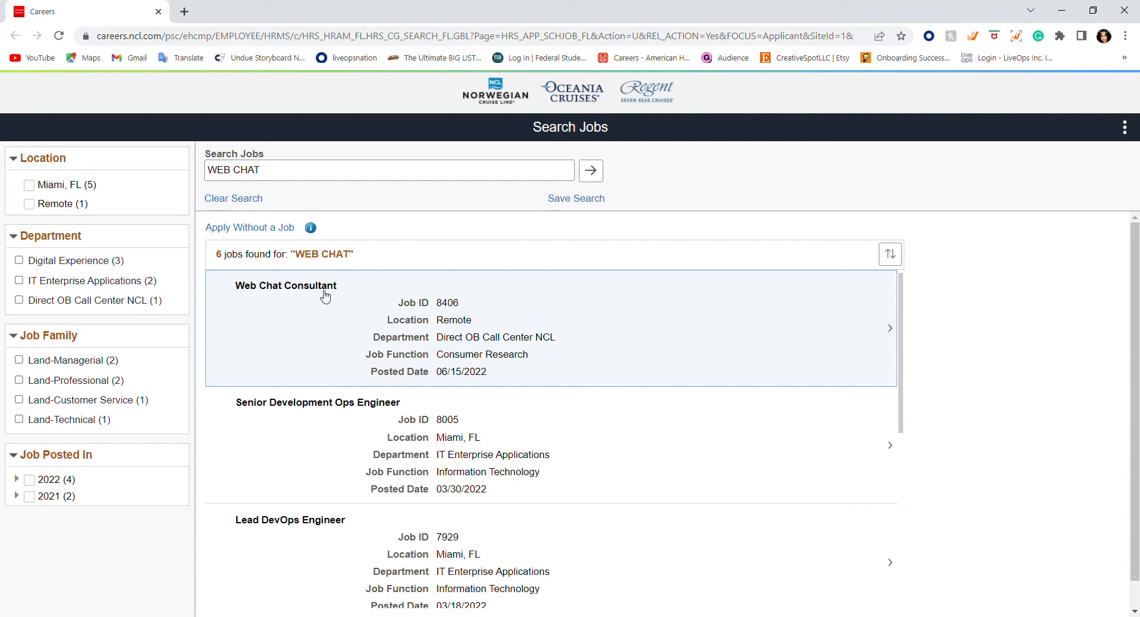
mouse_move(461, 330)
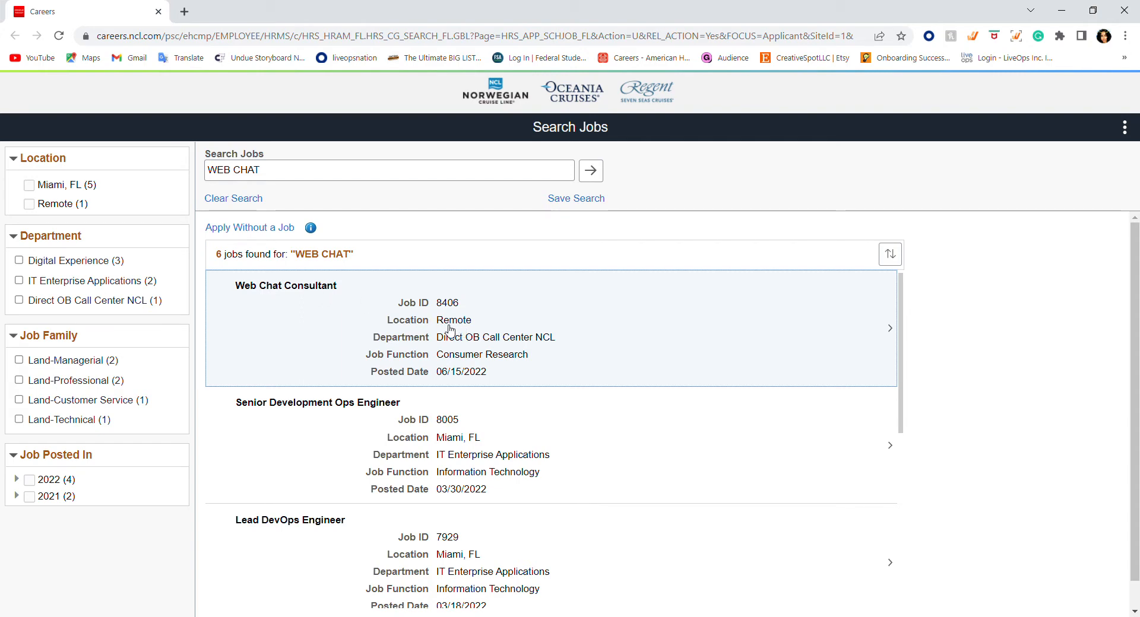
scroll(down, 3)
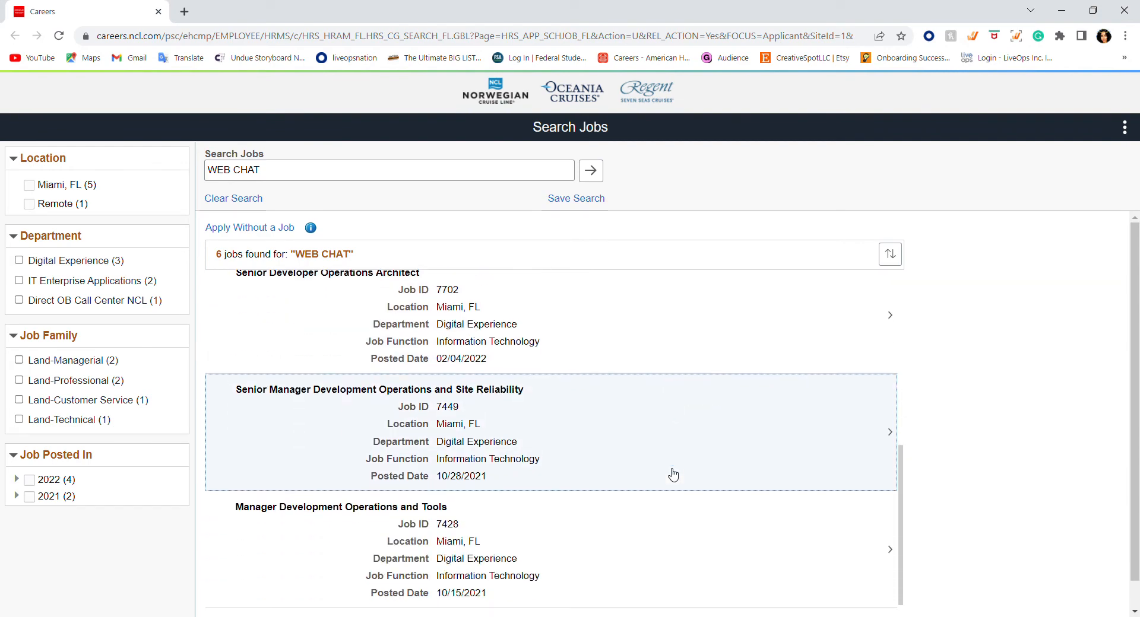
mouse_move(633, 485)
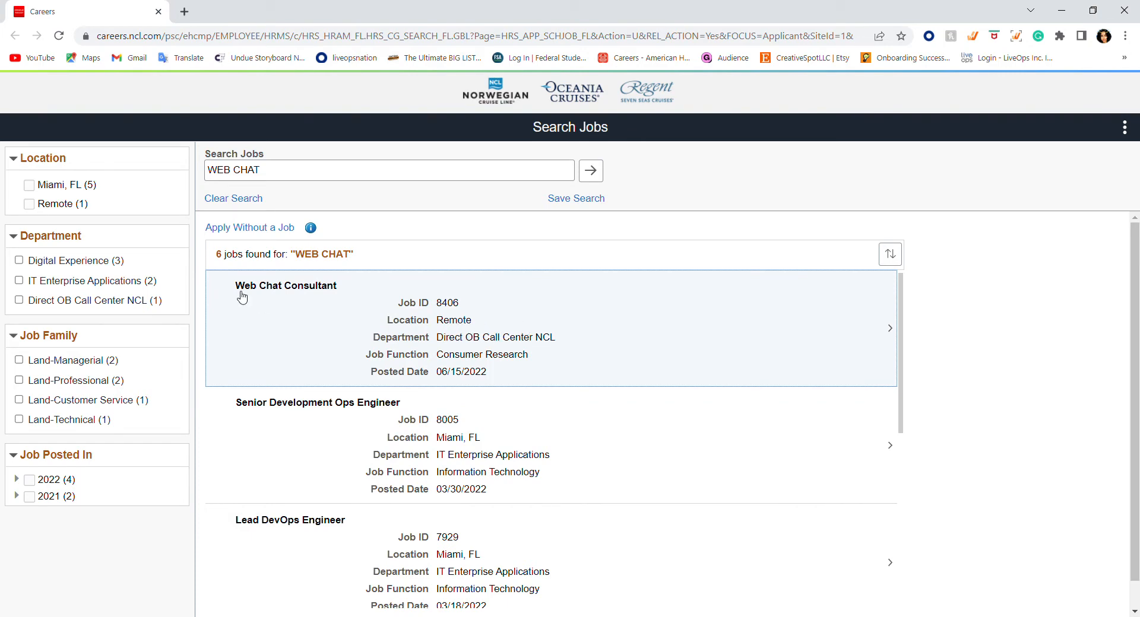
mouse_move(441, 326)
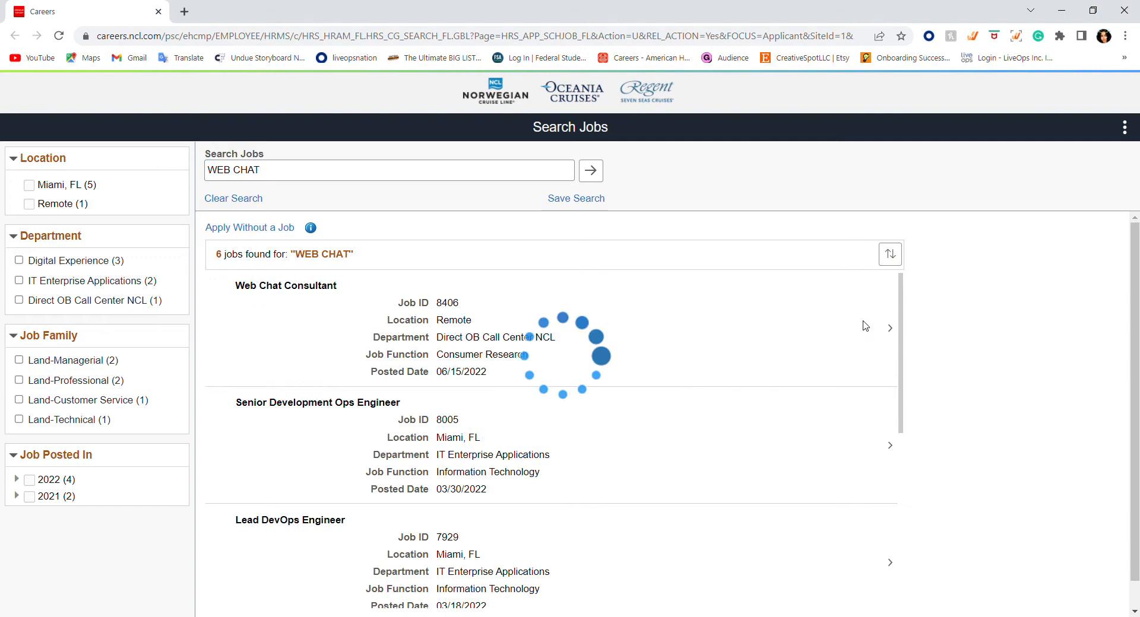
Step: Open the Web Chat Consultant job (ID 8406) and scroll through its description
click(887, 327)
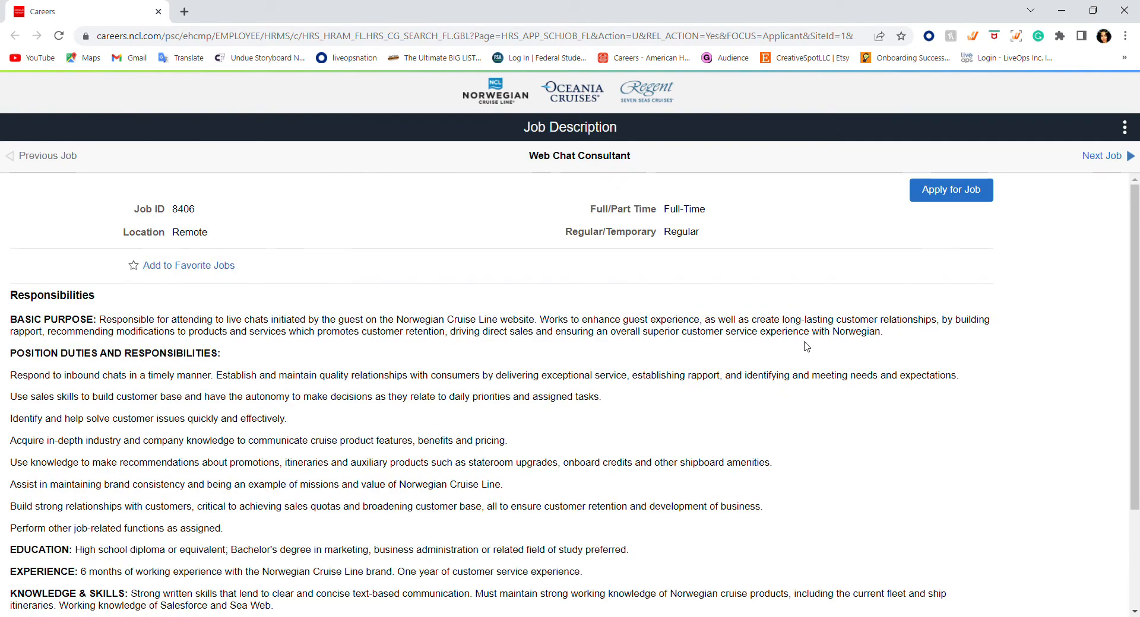
mouse_move(980, 204)
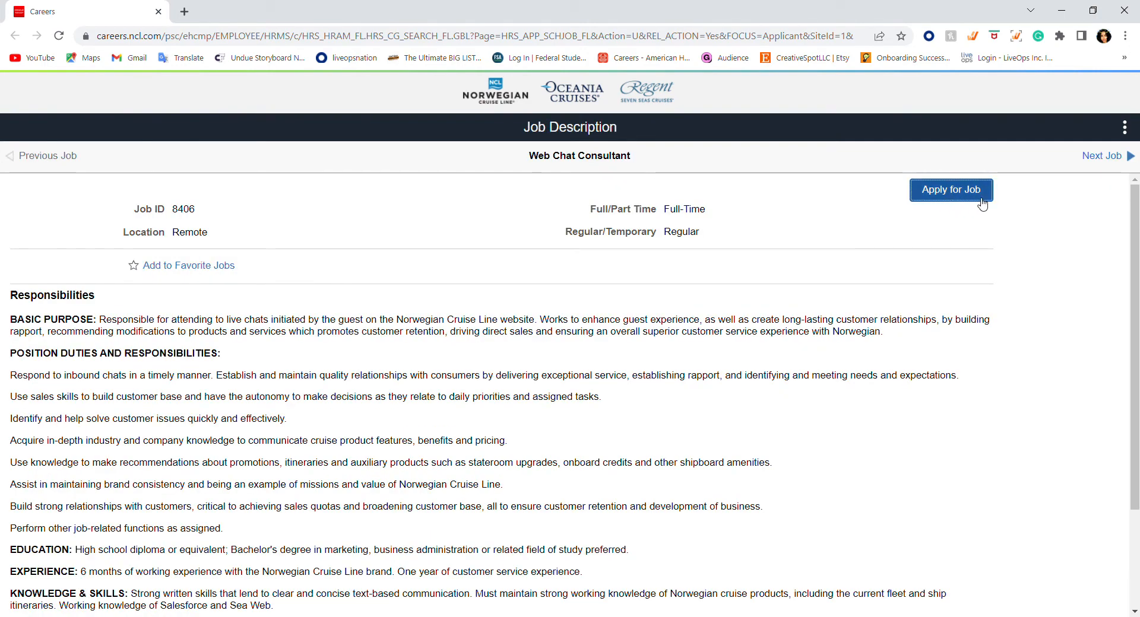
mouse_move(722, 218)
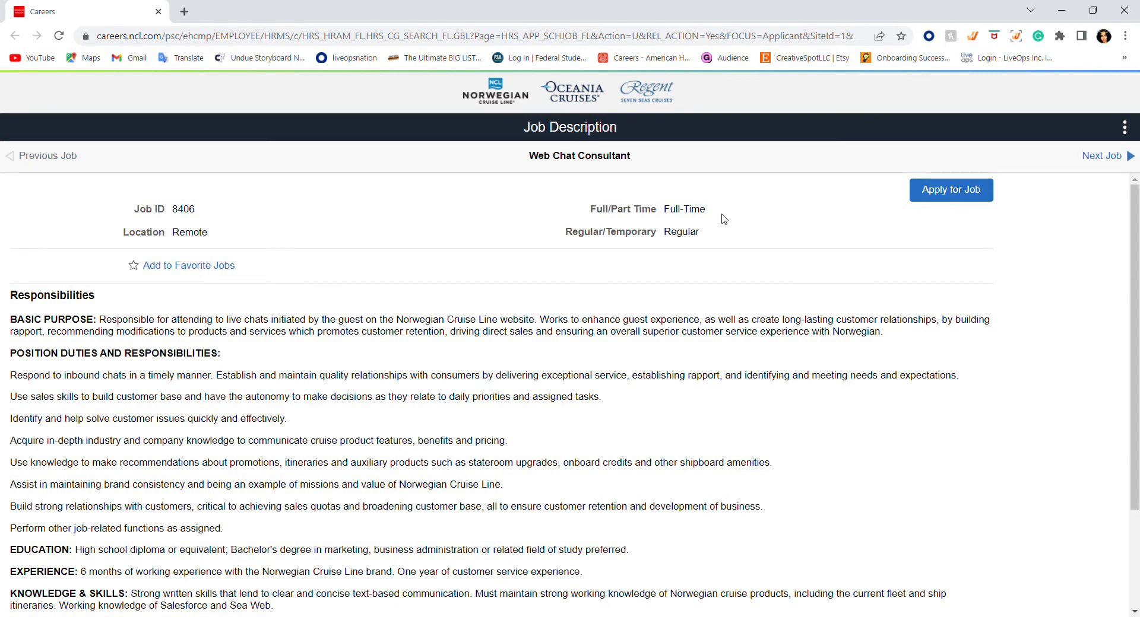
mouse_move(1116, 436)
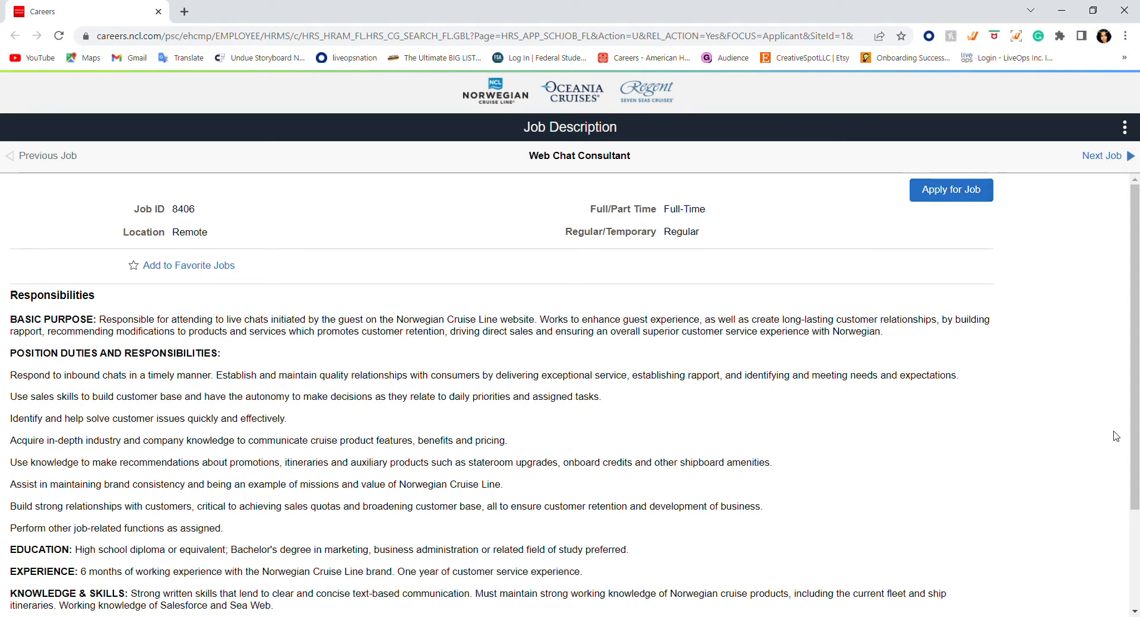
mouse_move(1055, 429)
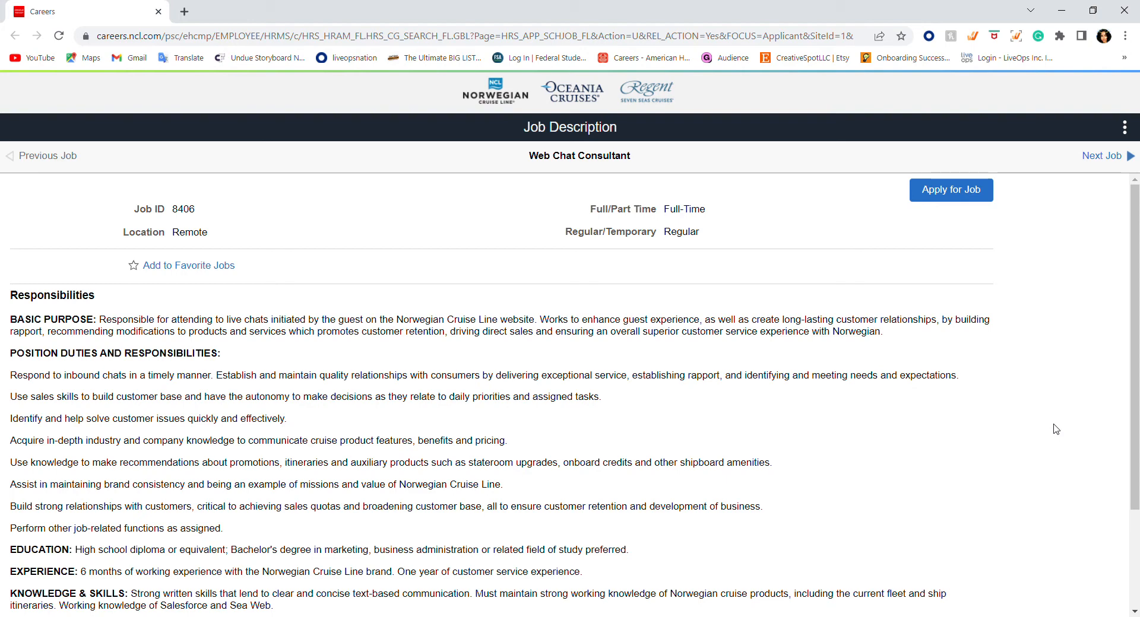
scroll(down, 3)
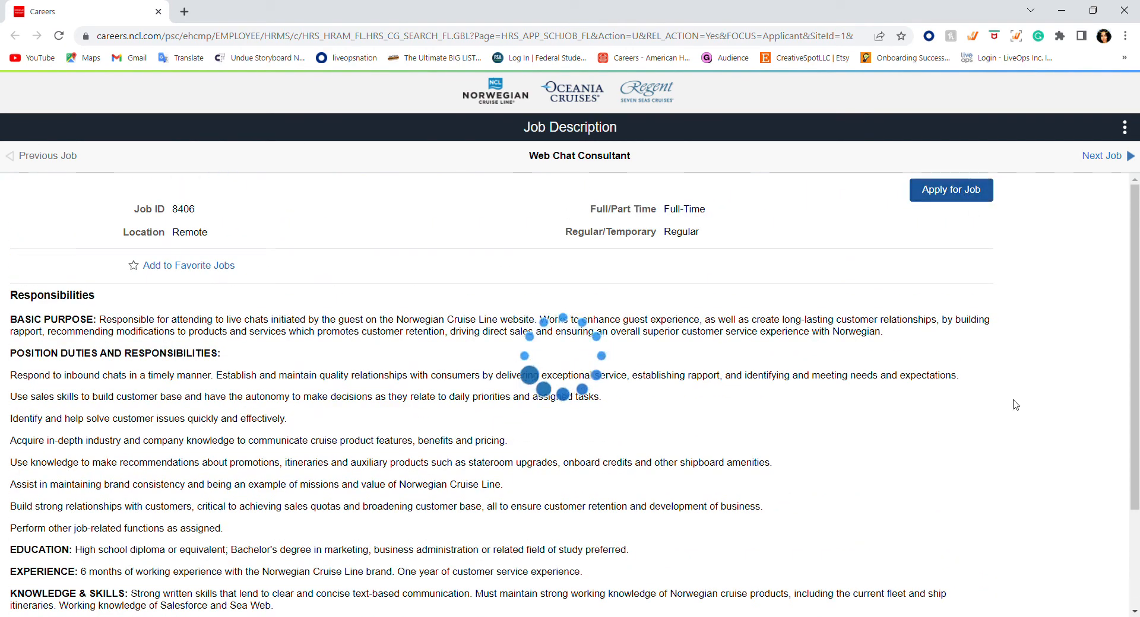
click(950, 190)
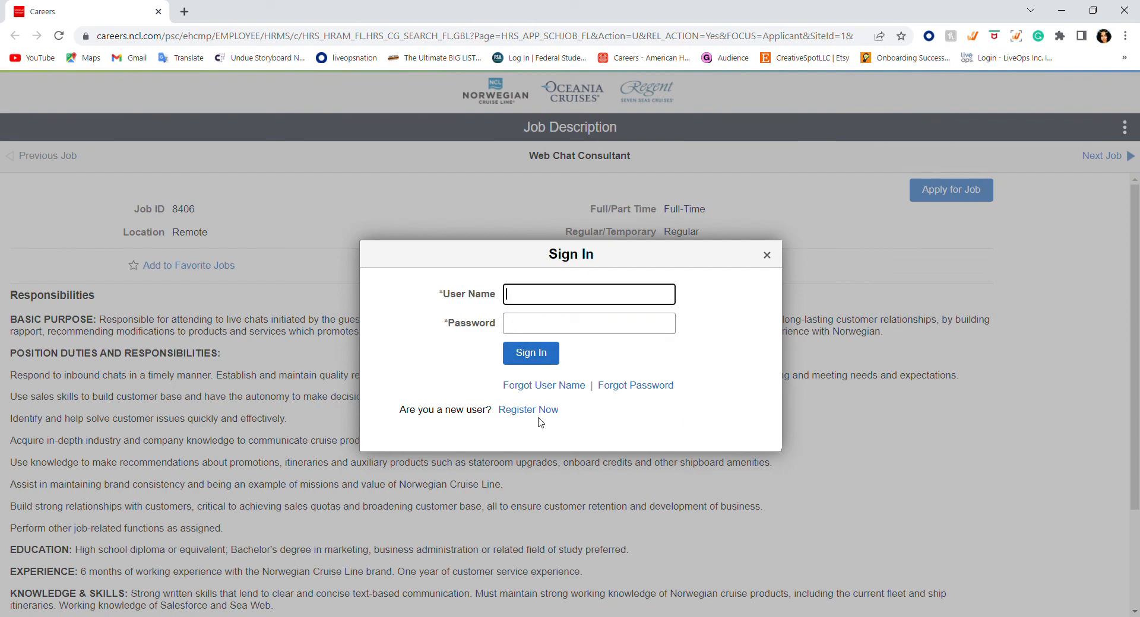
mouse_move(787, 288)
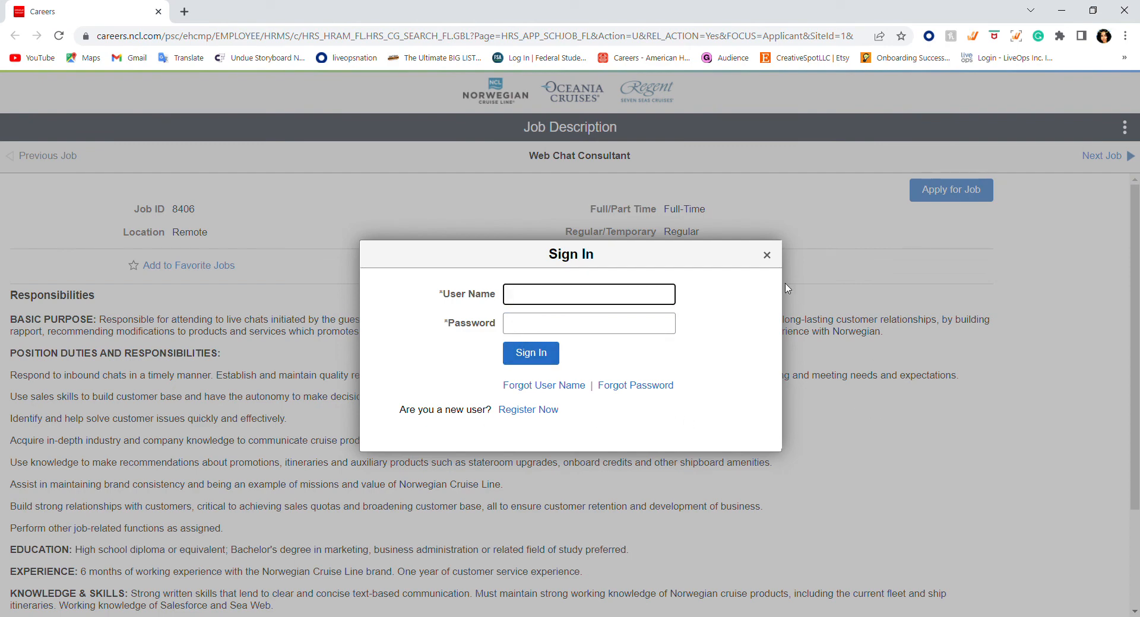
click(765, 255)
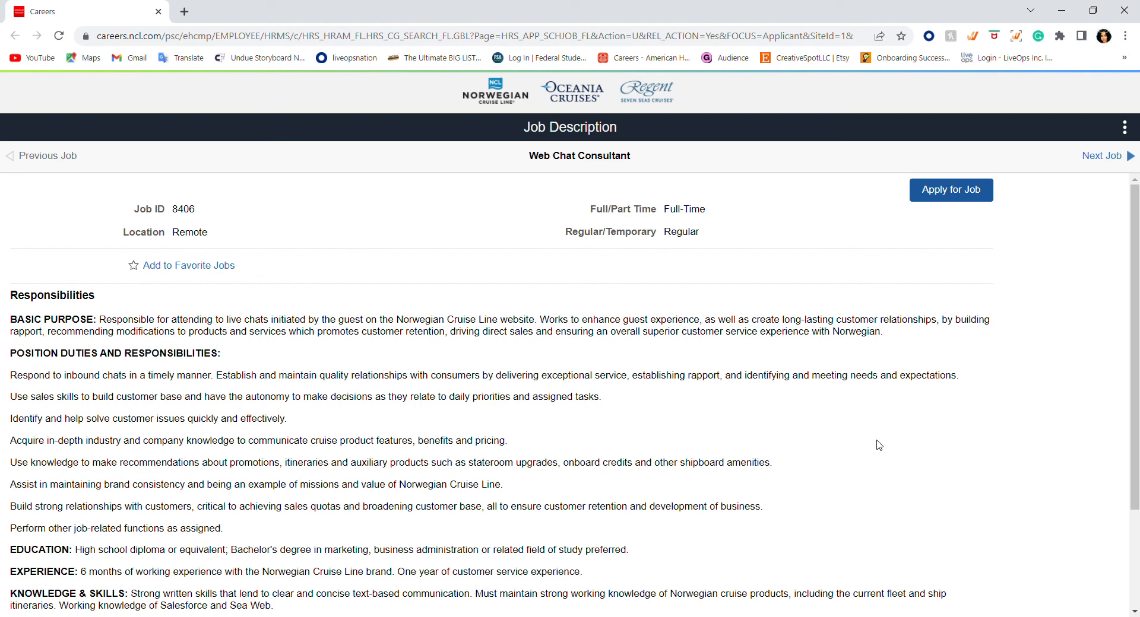
mouse_move(1056, 194)
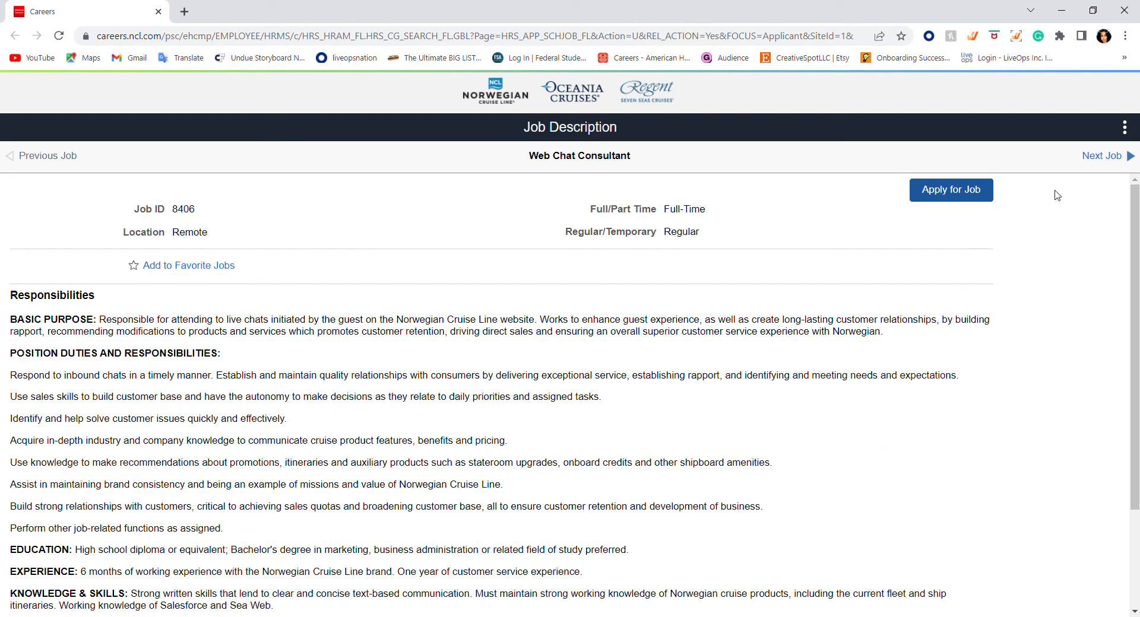